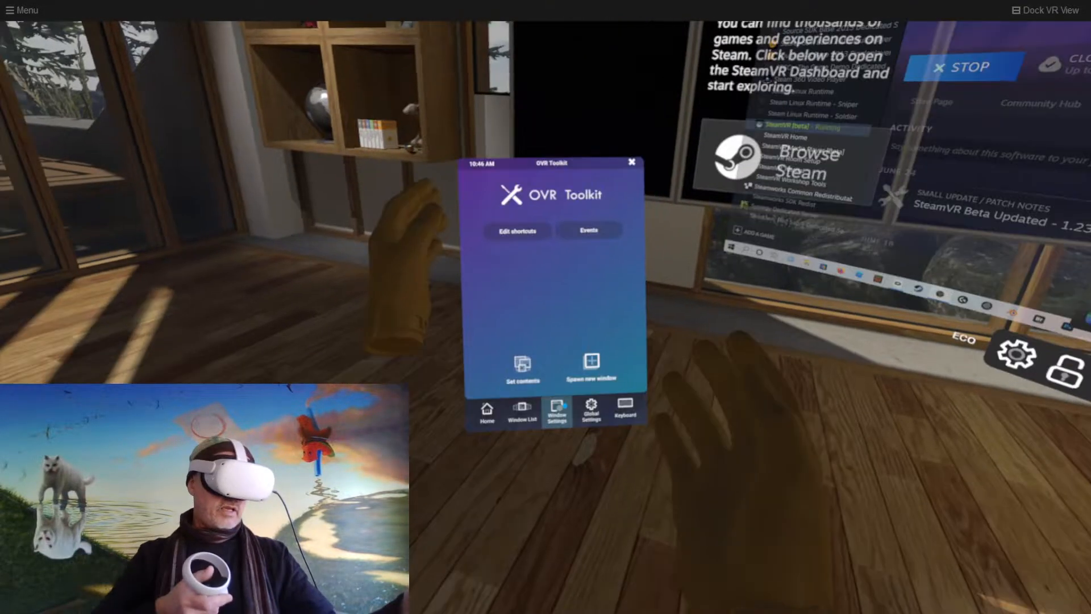
Select the Steam desktop overlay and bring up its Window Settings with opacity and curve sliders
left_click(555, 410)
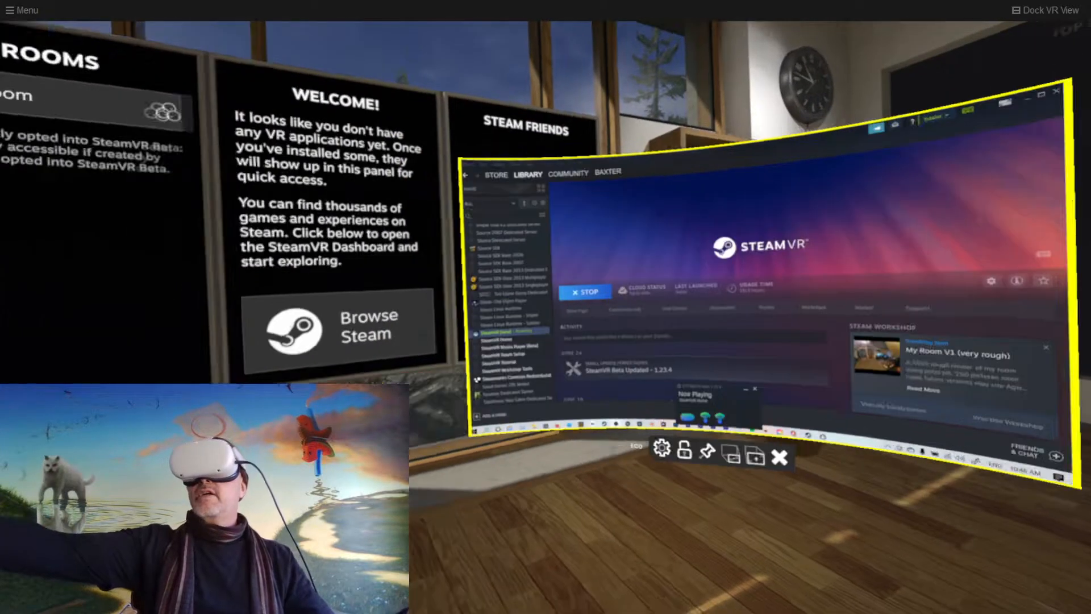
left_click(661, 449)
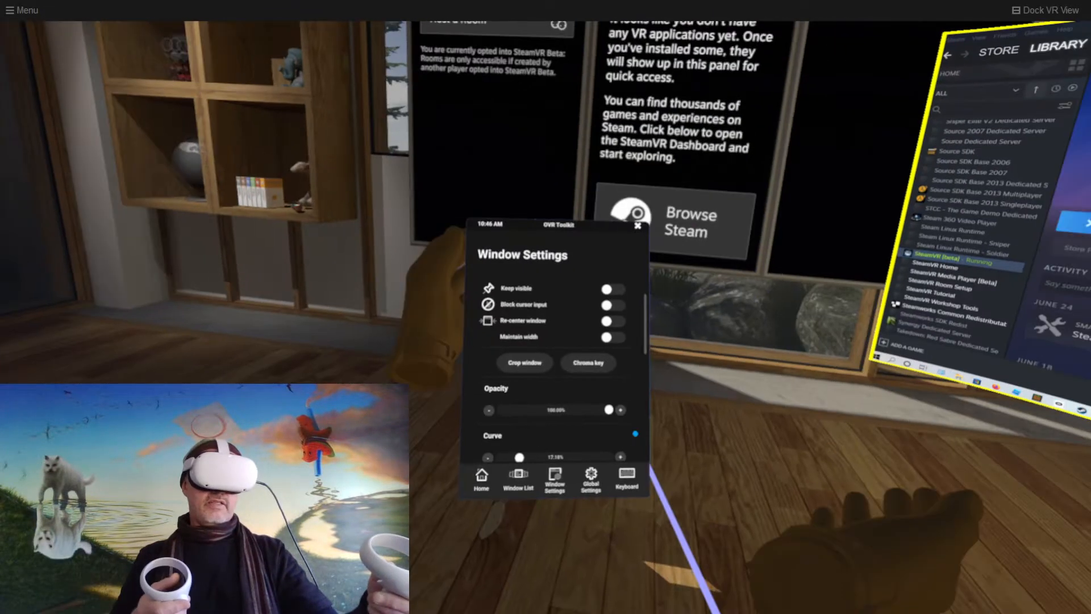